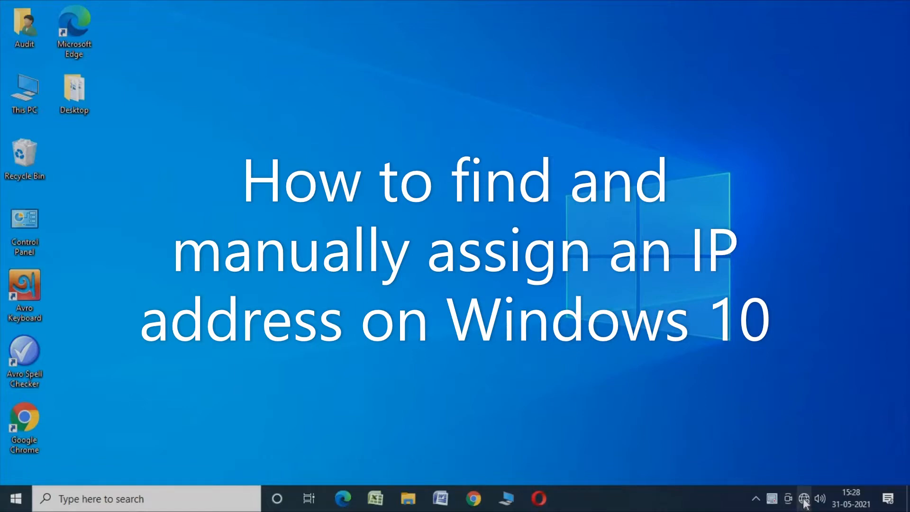
Step: Load google.com in Chrome, confirm the 'This site can't be reached' error, and close Chrome
left_click(804, 498)
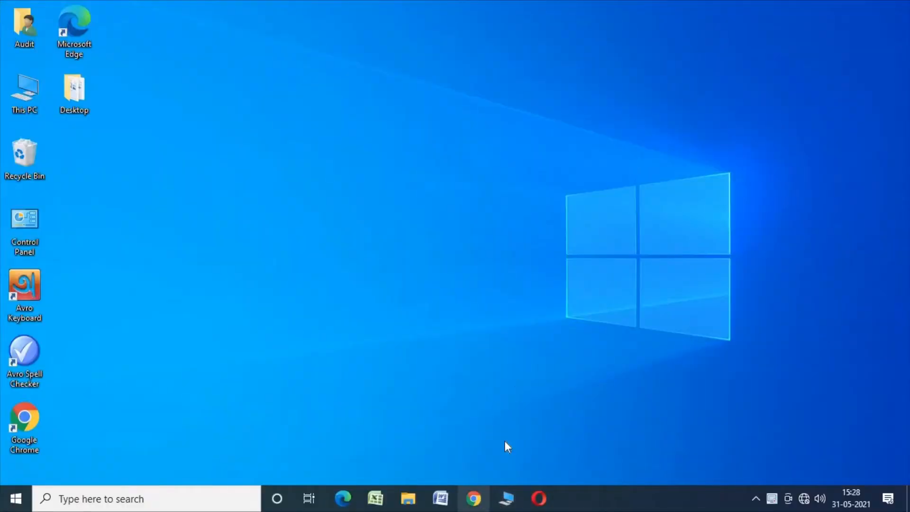
left_click(473, 499)
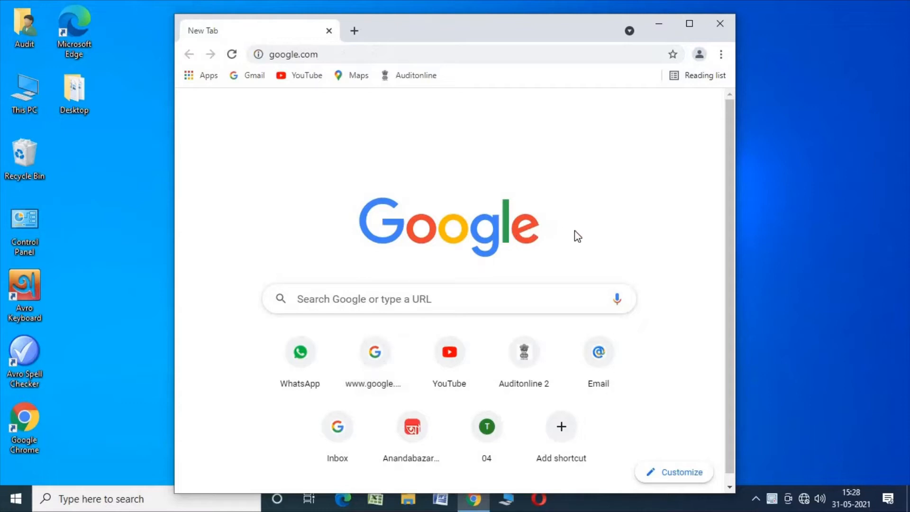
left_click(375, 352)
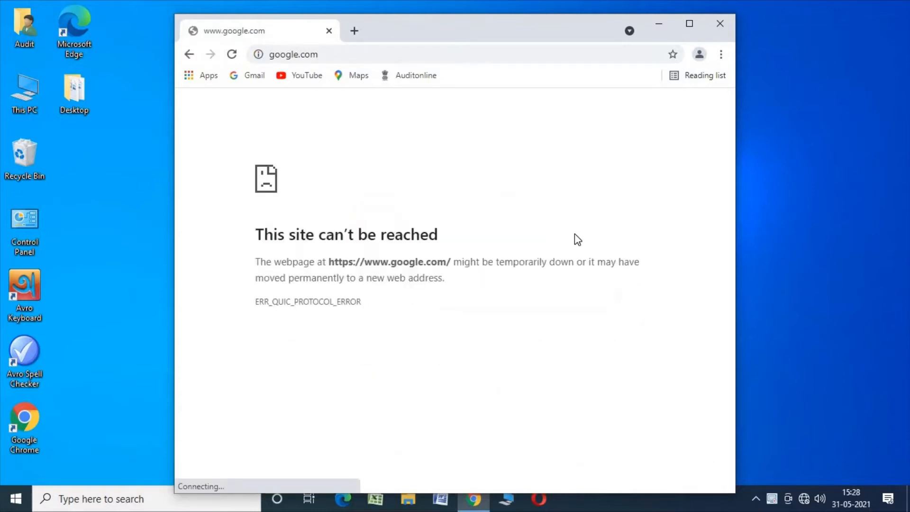
left_click(721, 24)
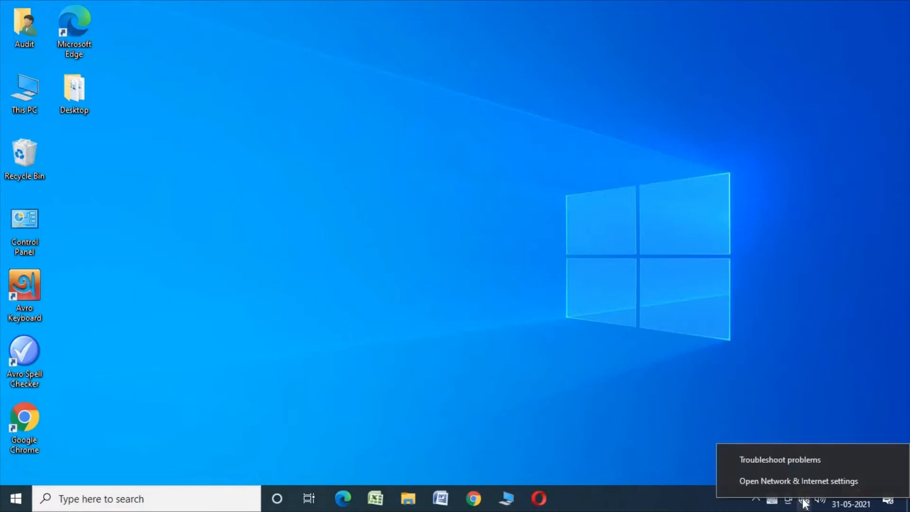
Step: Open Internet Protocol Version 4 (TCP/IPv4) properties for the Ethernet adapter via Network & Internet settings
left_click(799, 480)
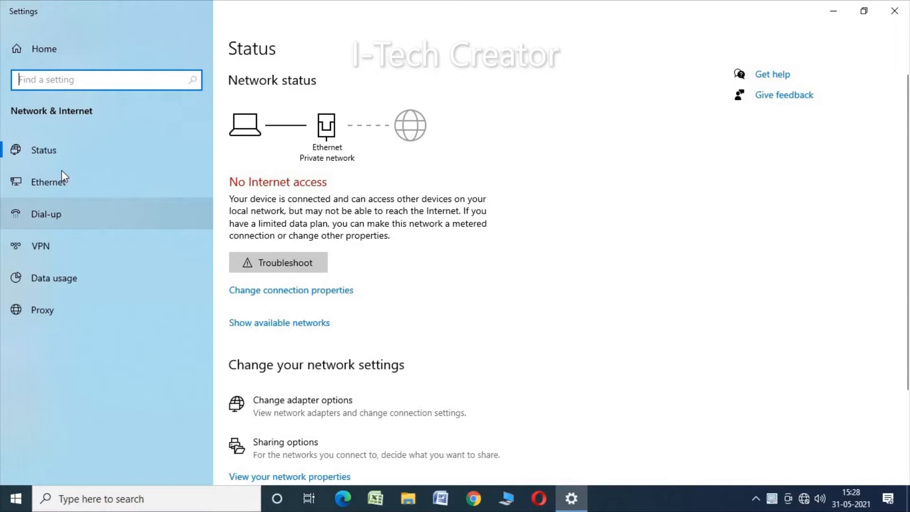
left_click(48, 182)
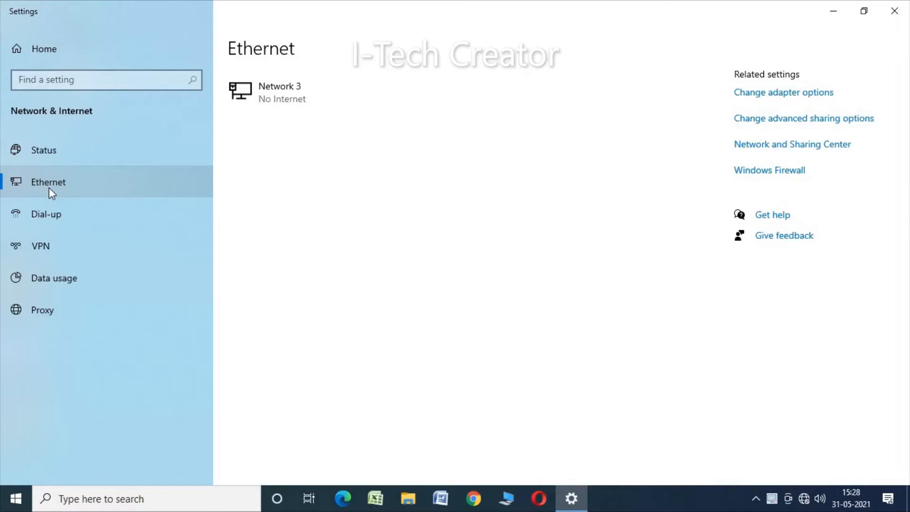
mouse_move(765, 97)
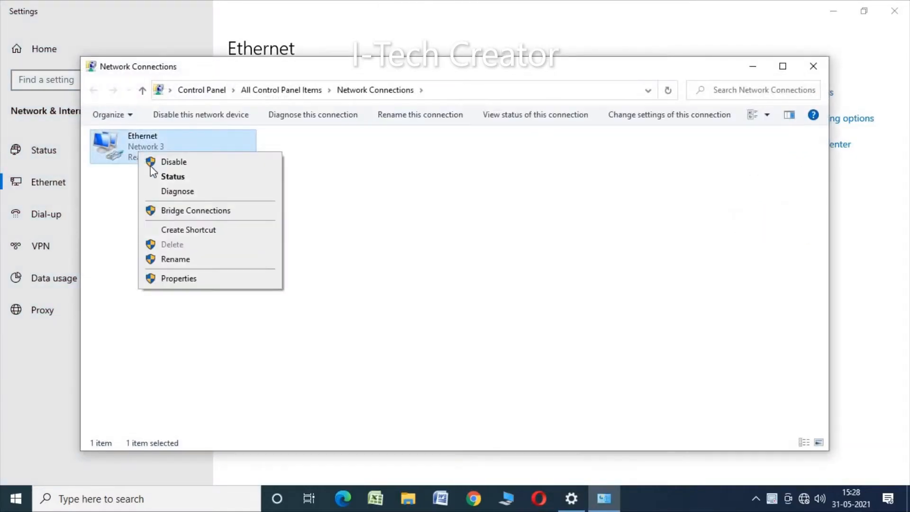
left_click(178, 278)
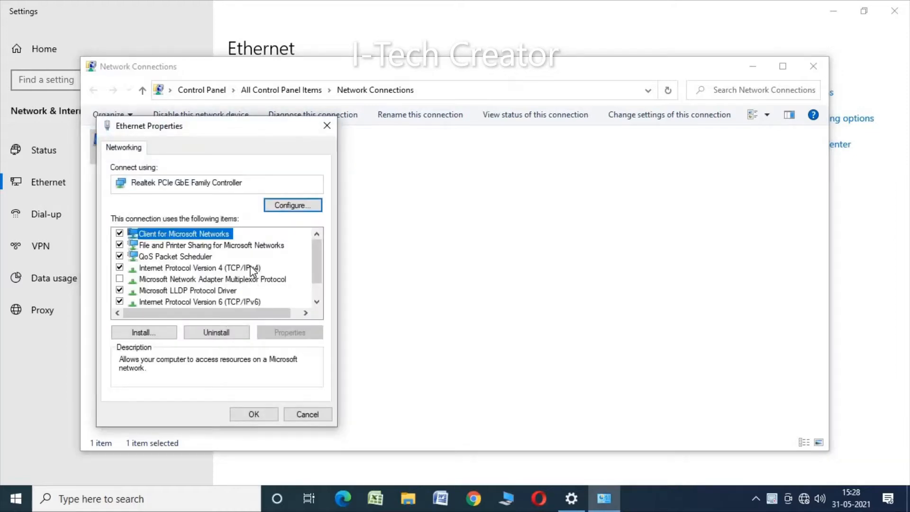
left_click(200, 267)
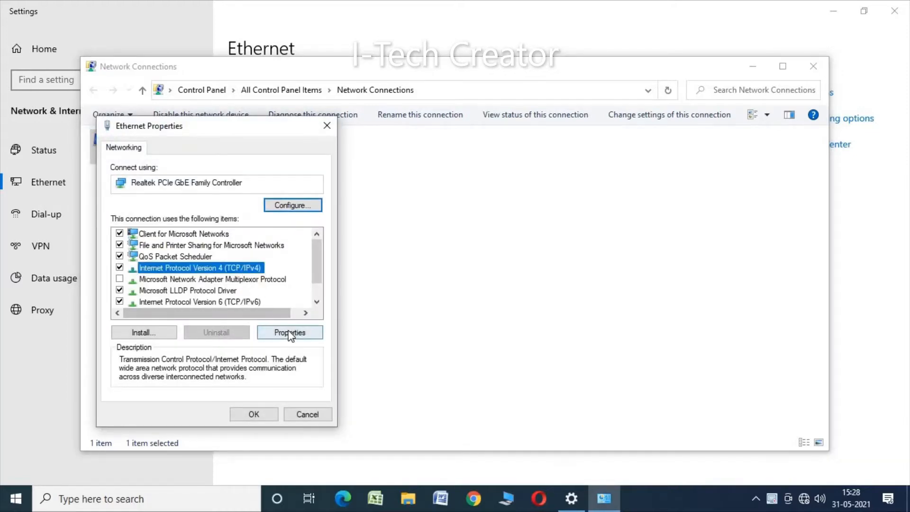
left_click(289, 333)
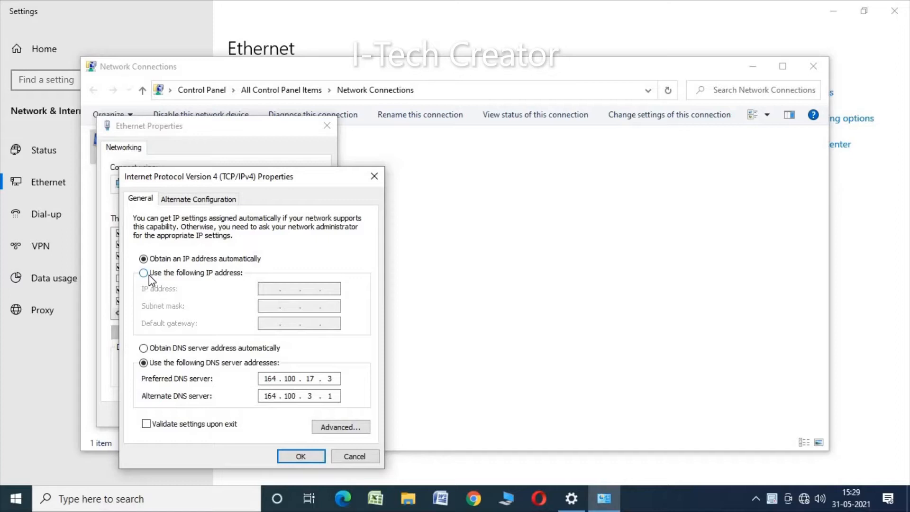
Step: Set static IP 10.36.168.137, mask 255.255.255.192, gateway 10.36.168.129 and confirm with OK
left_click(143, 274)
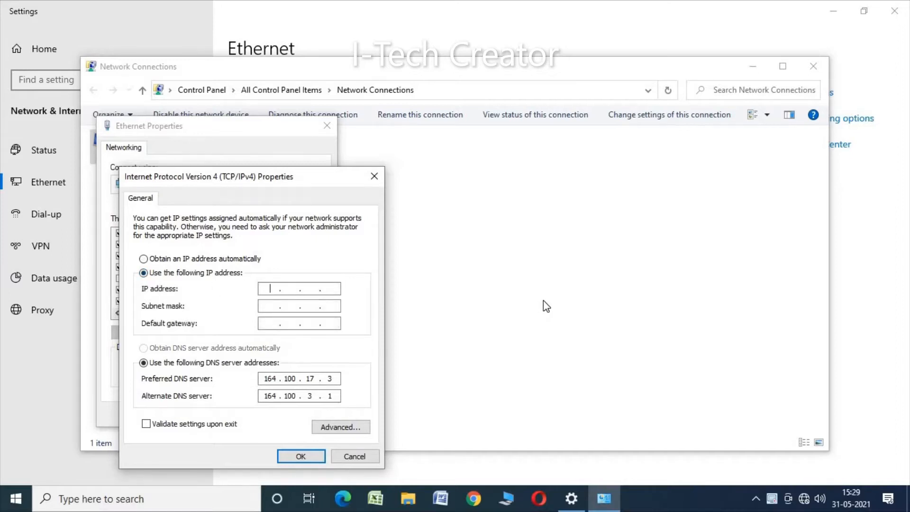
type("10")
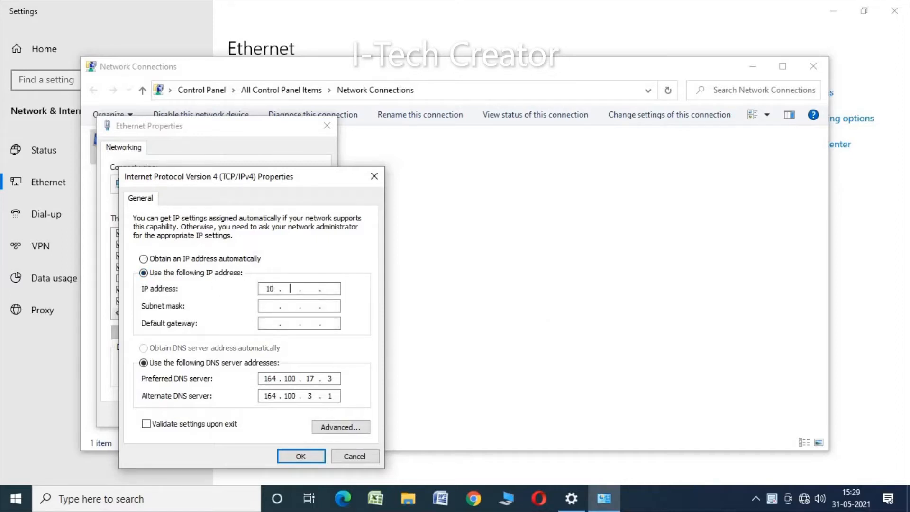
type("36")
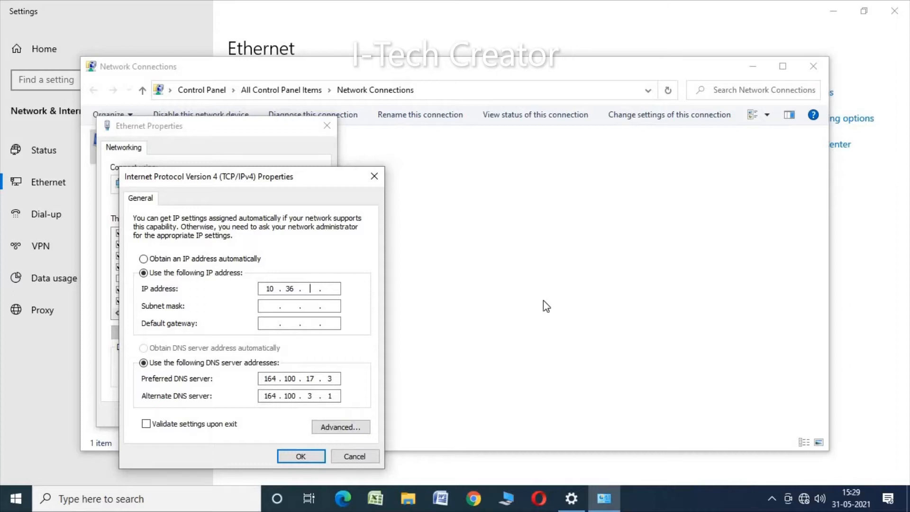
type("168")
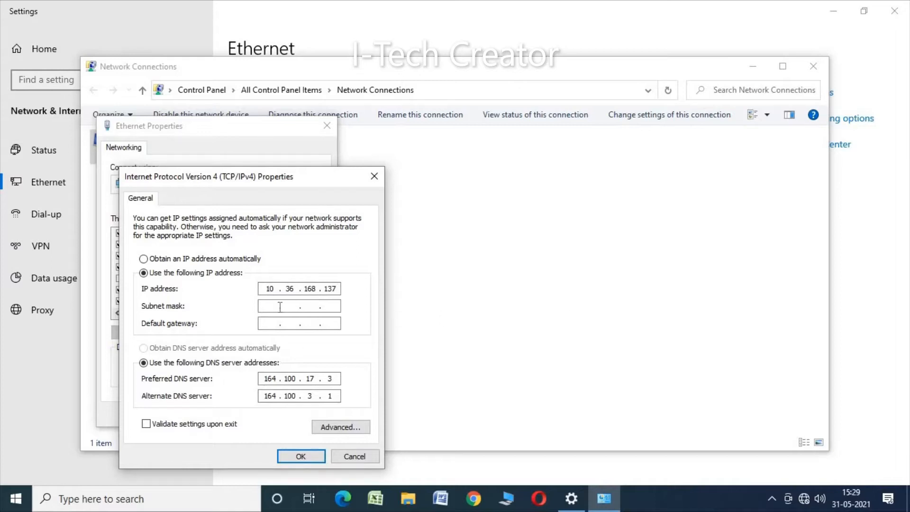
type("255.0.0.0")
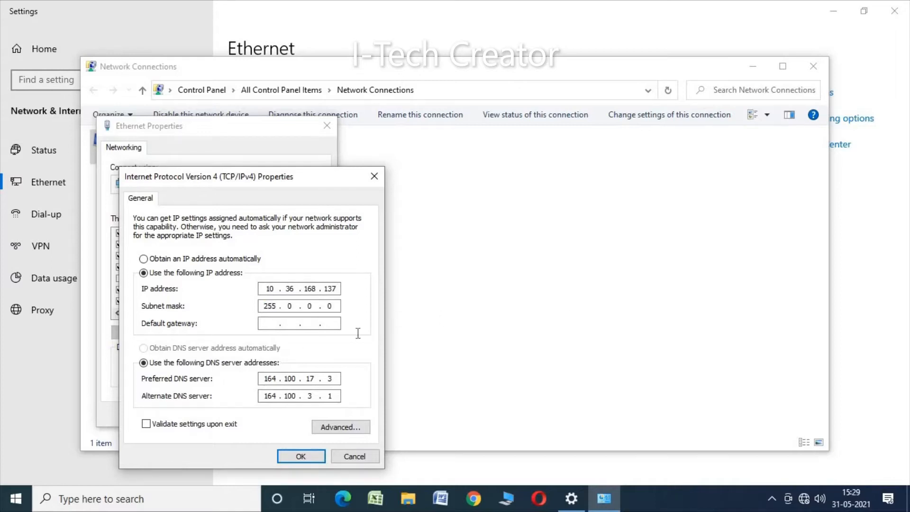
type("255")
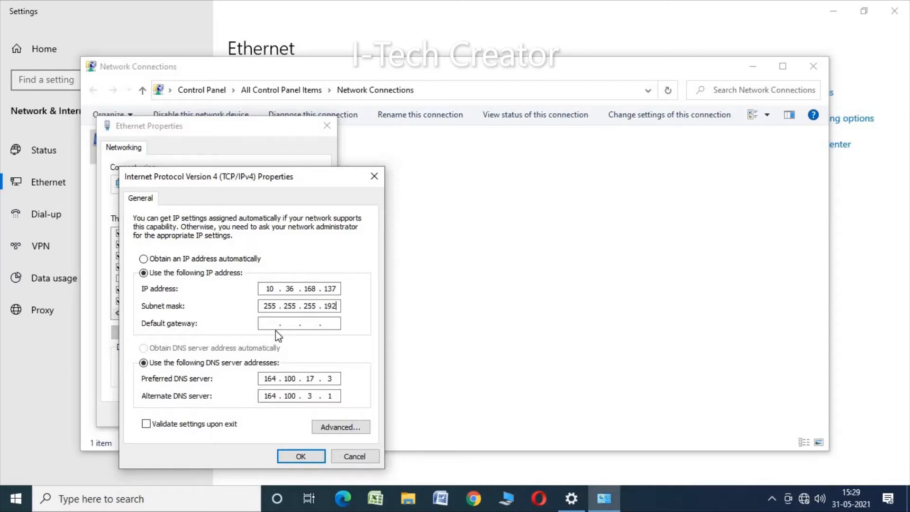
type("10 . . .")
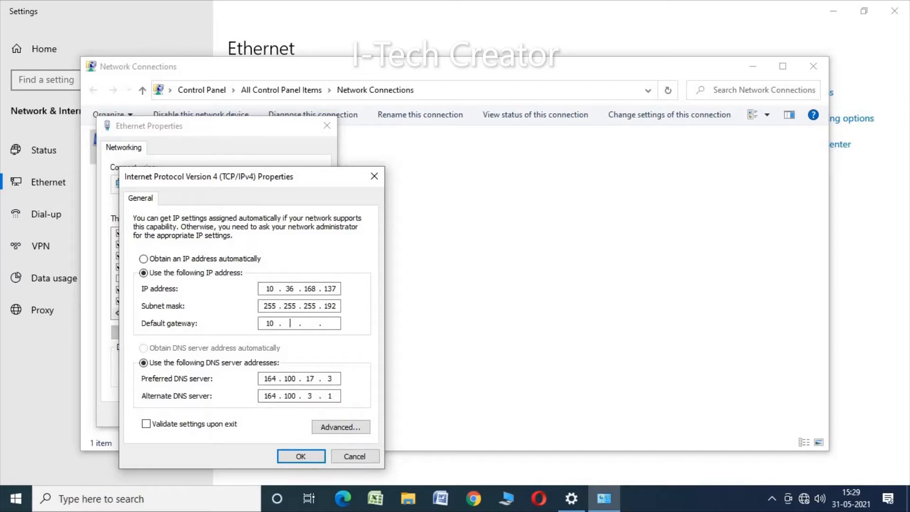
type("36")
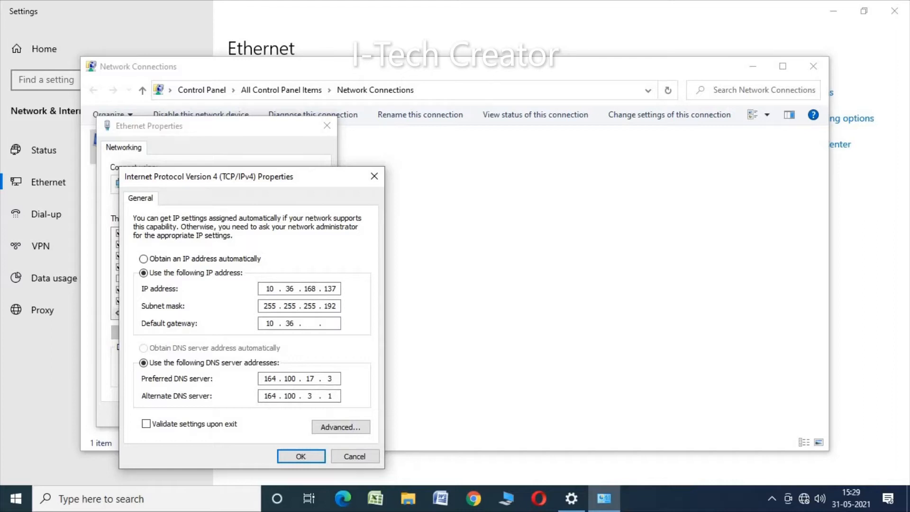
type("168")
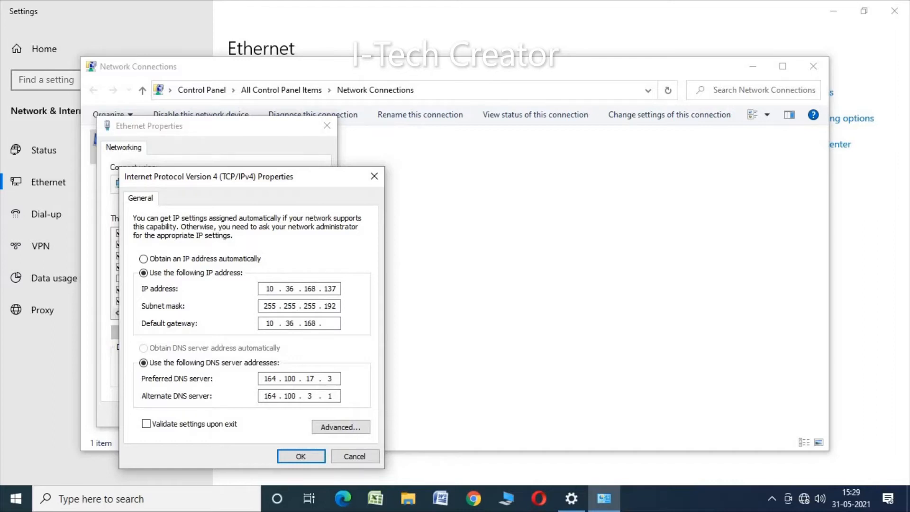
type("129")
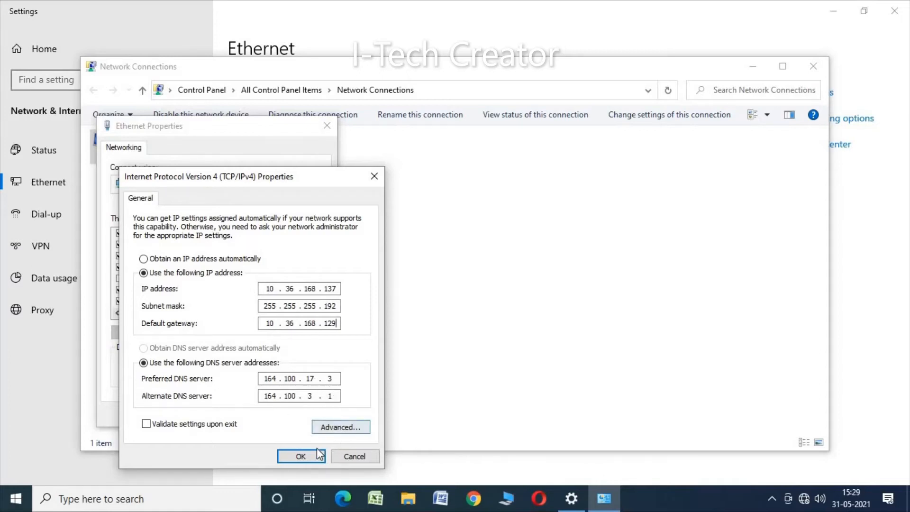
left_click(300, 455)
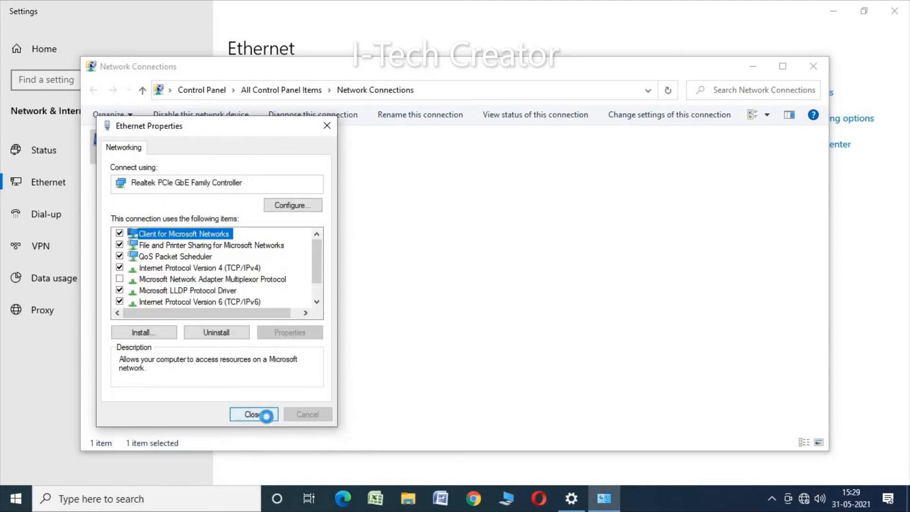
Step: Close Ethernet Properties, Network Connections and Settings after Network 3 shows Connected
left_click(253, 414)
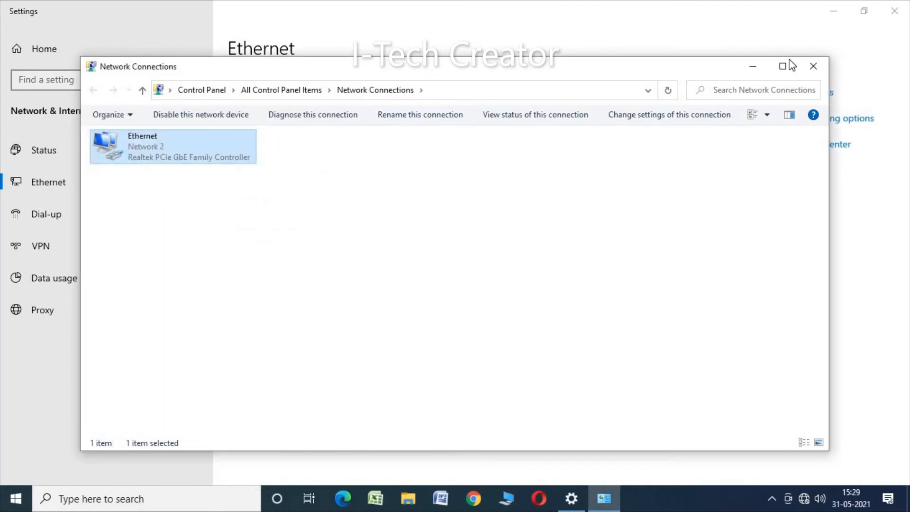
left_click(813, 66)
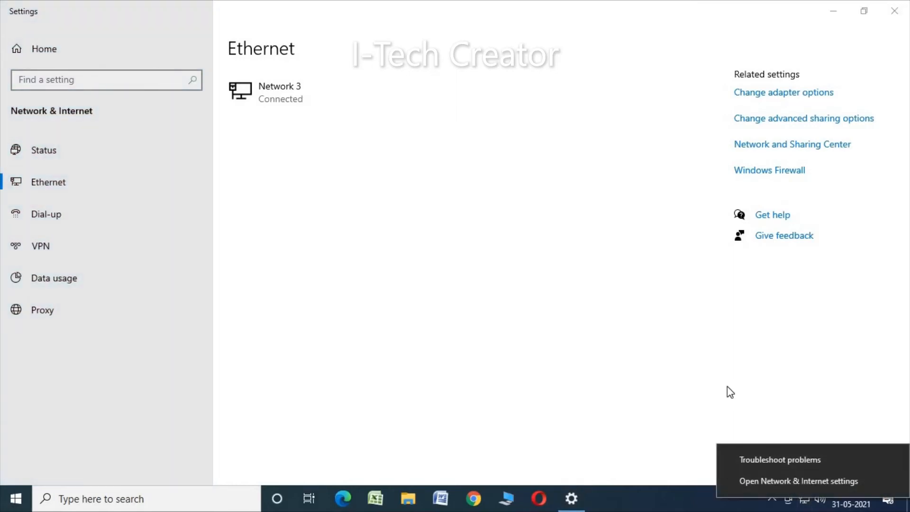
left_click(895, 11)
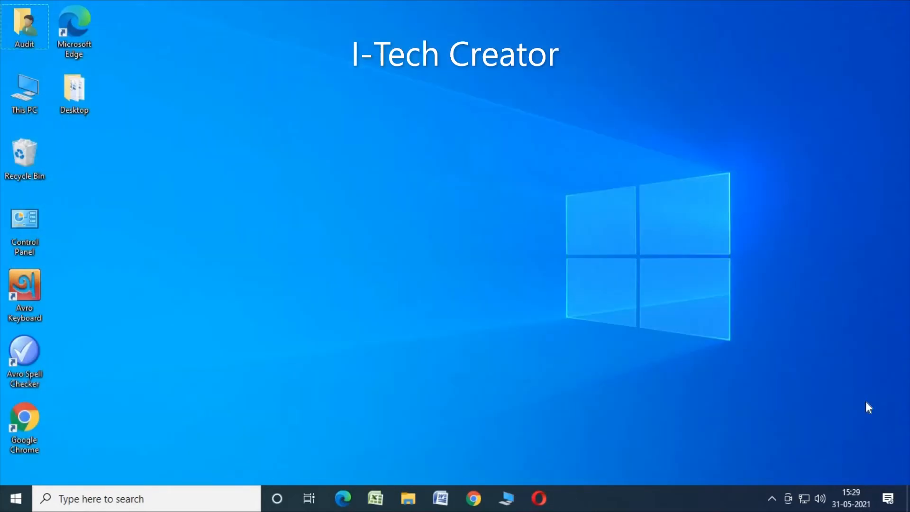
mouse_move(806, 499)
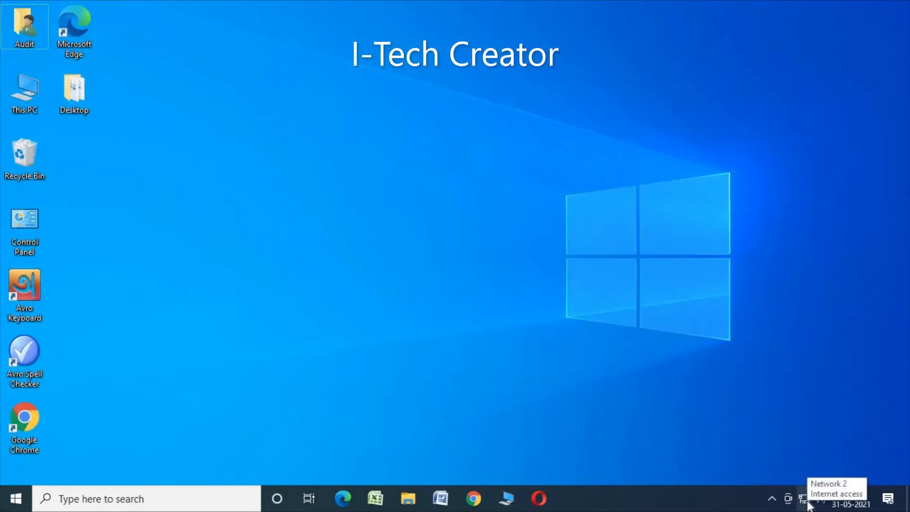
mouse_move(541, 403)
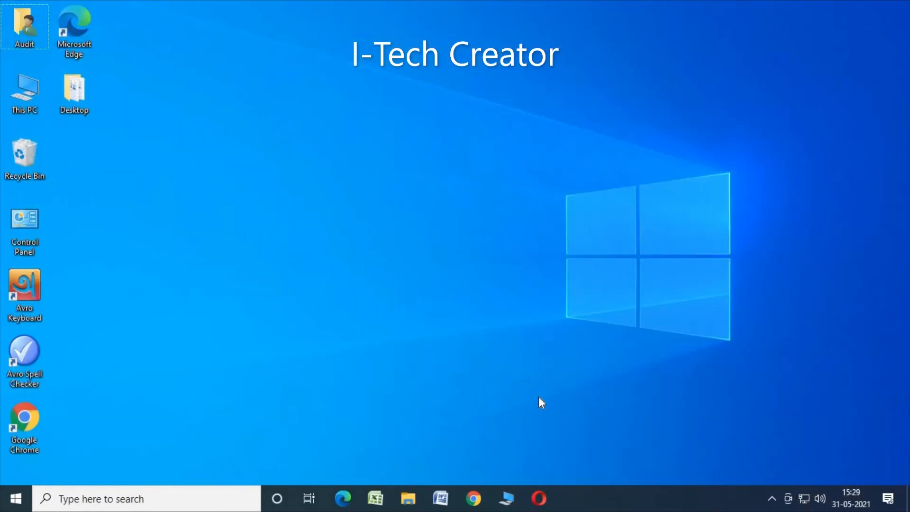
Step: Launch Chrome to load YouTube after the tray shows Internet access
left_click(474, 498)
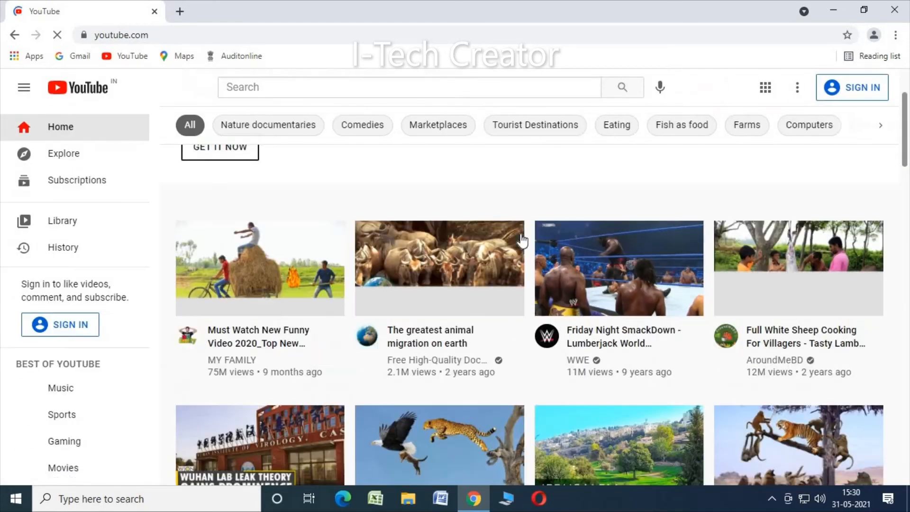
scroll("down", 3)
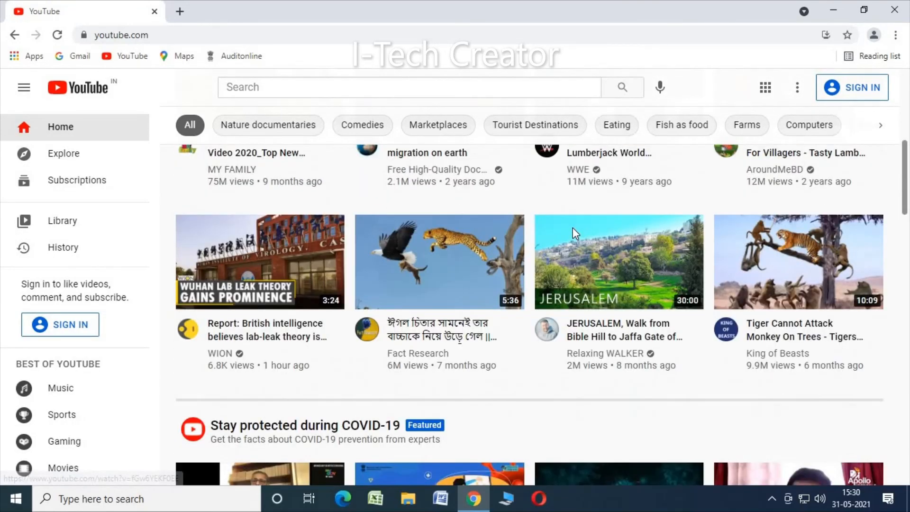
left_click(407, 87)
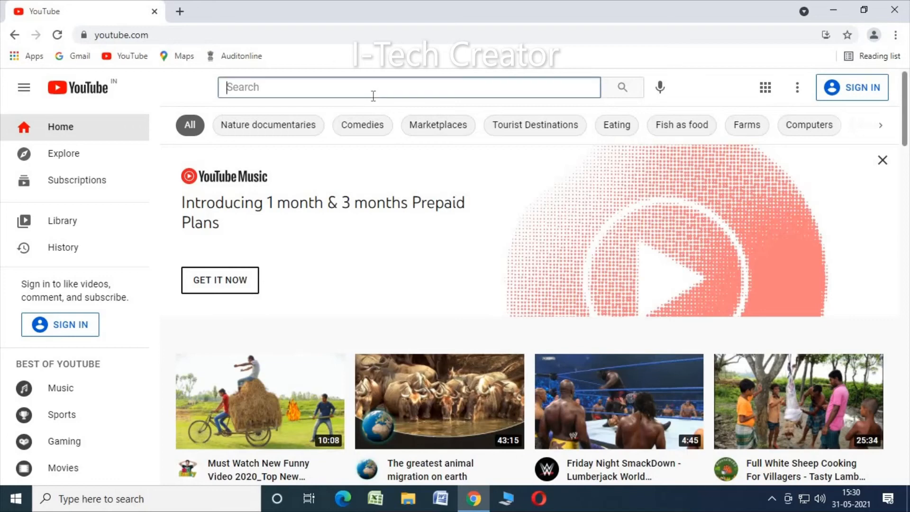
type("i te")
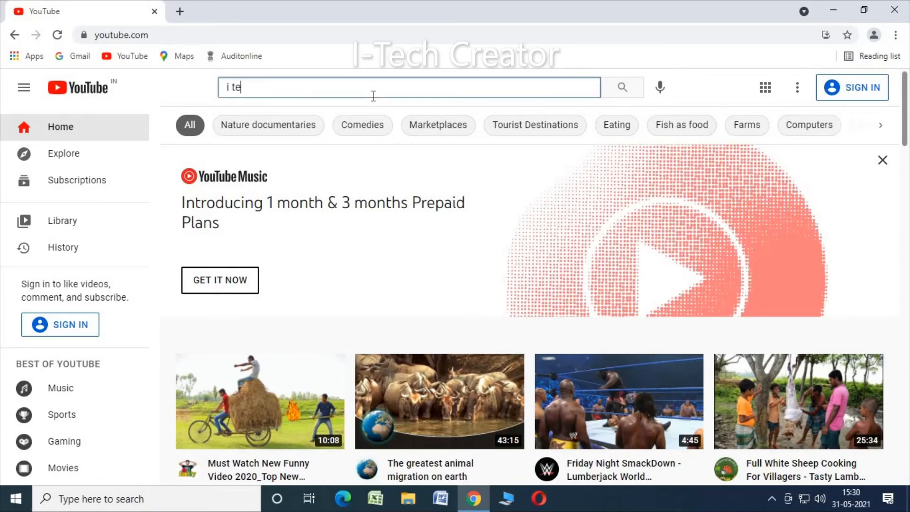